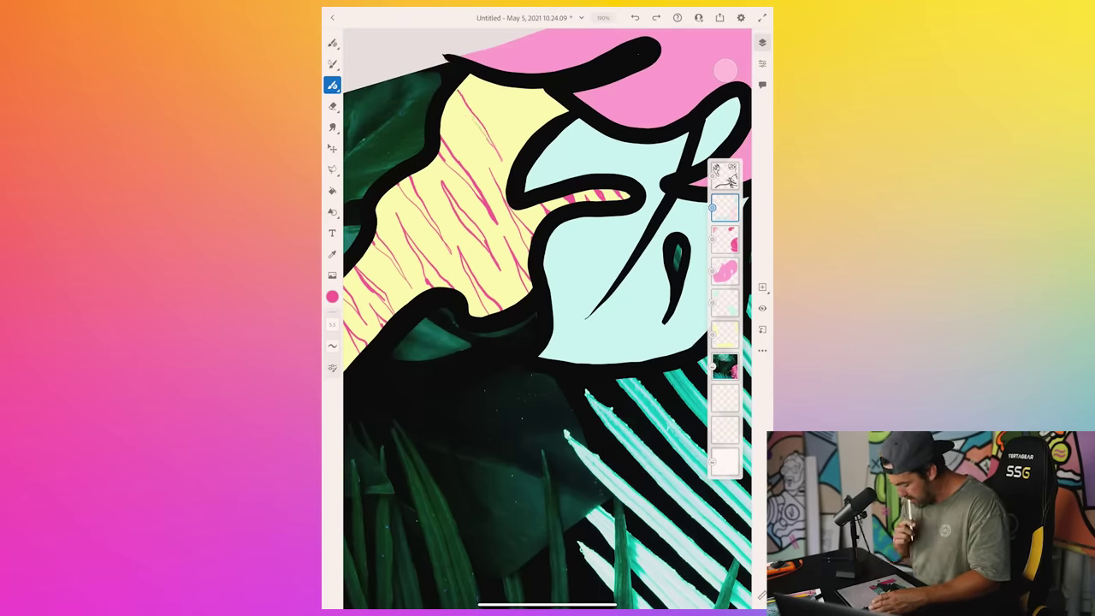
Open the Fresco leaf artwork, choose the Selection tool, and check its separate layers.
{"action": "left_click", "coordinate": [332, 190]}
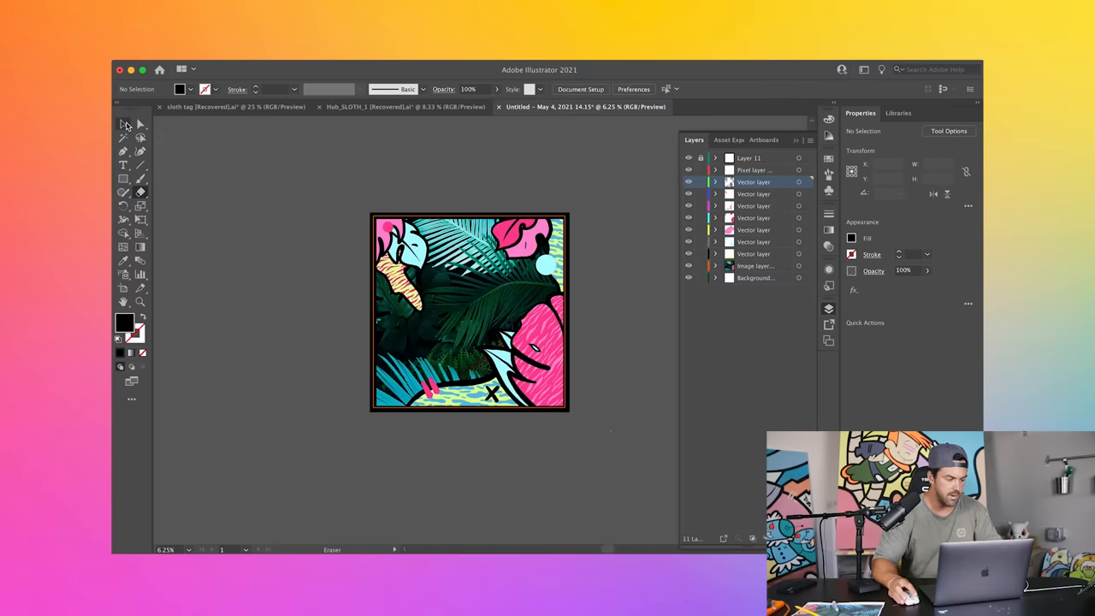
{"action": "left_click", "coordinate": [123, 124]}
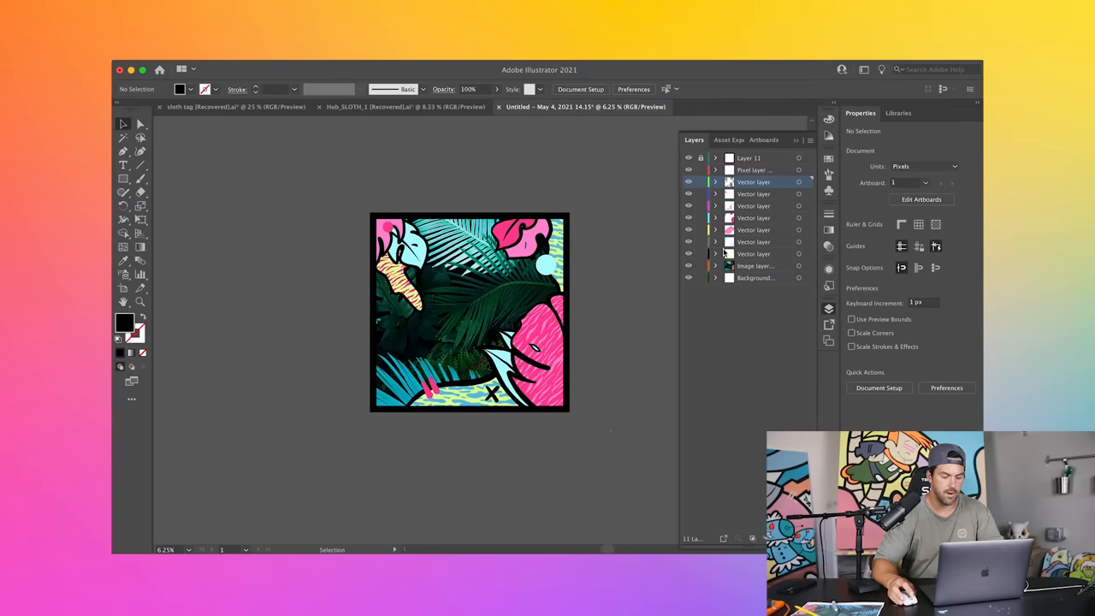
{"action": "left_click", "coordinate": [754, 169]}
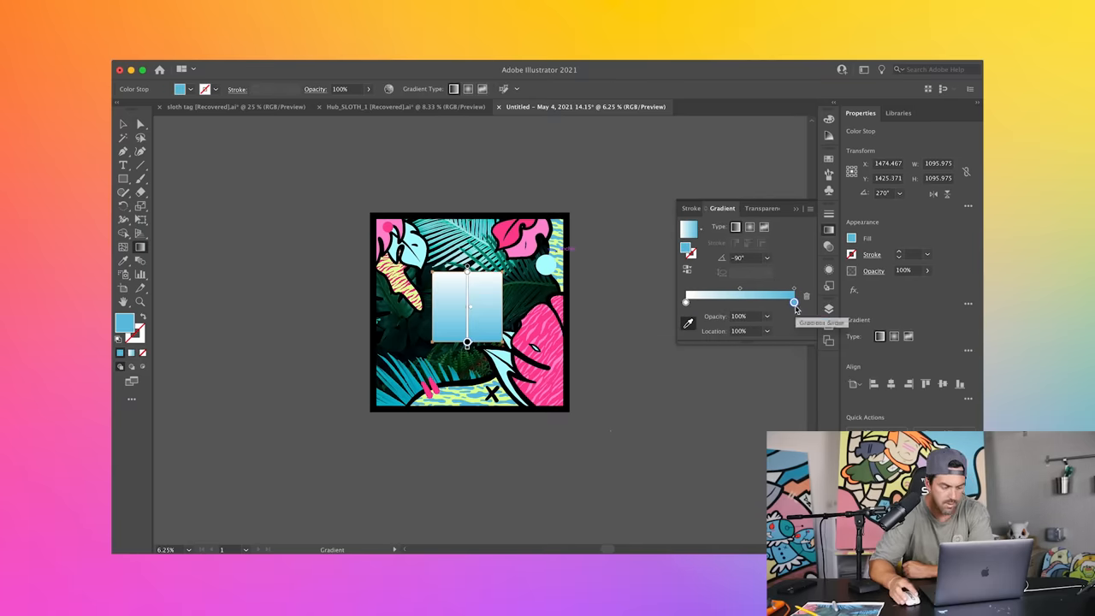
Edit the gradient's end colour stop to set the square's soft aqua-to-yellow blend.
{"action": "double_click", "coordinate": [794, 302]}
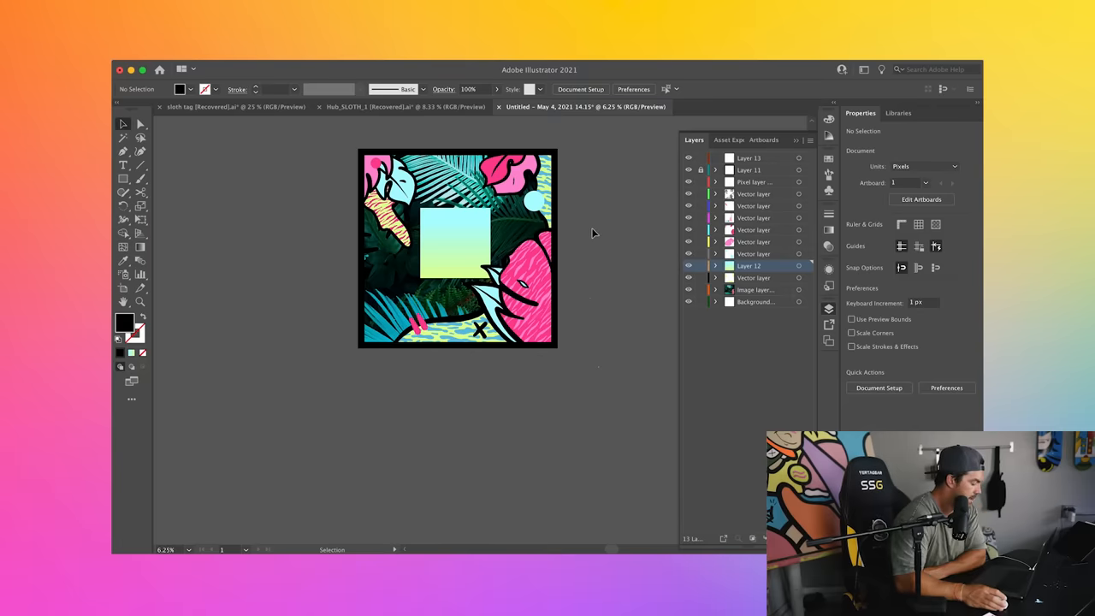
{"action": "mouse_move", "coordinate": [583, 294]}
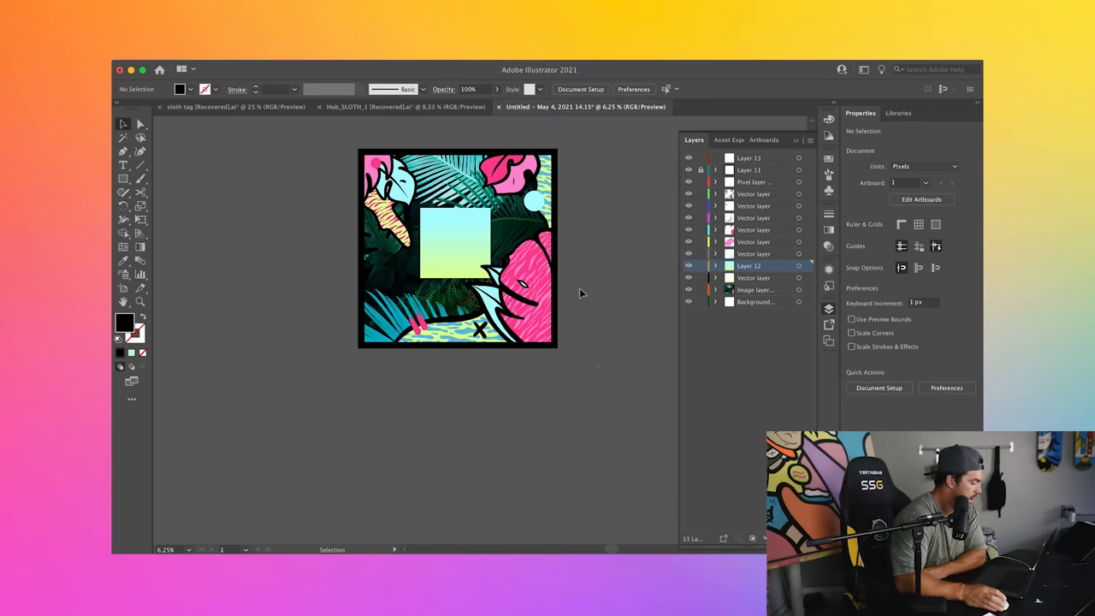
{"action": "left_click", "coordinate": [401, 106]}
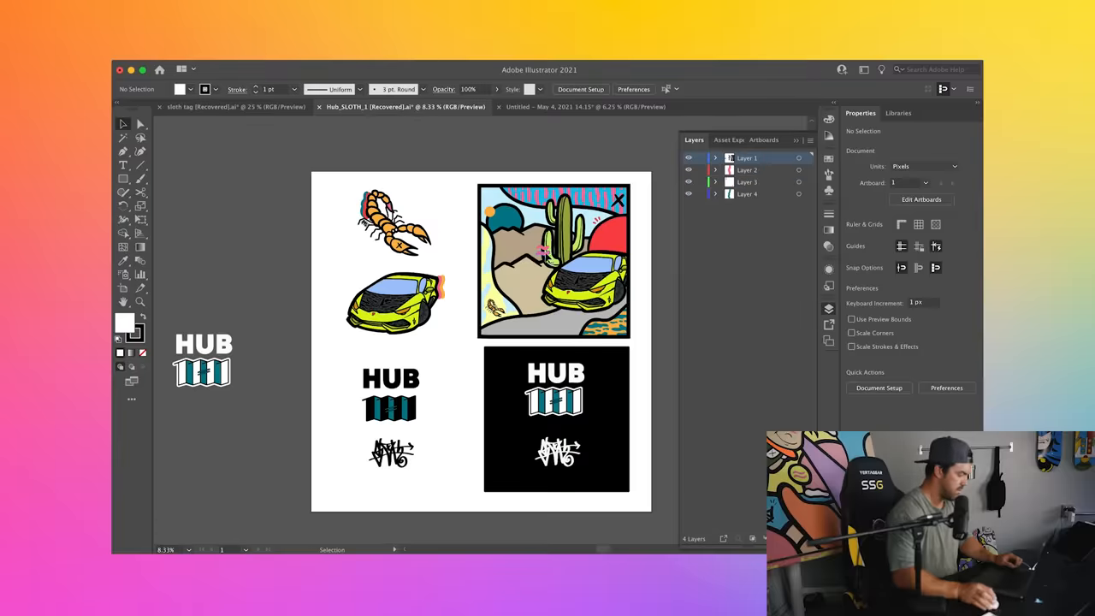
{"action": "left_click", "coordinate": [586, 106]}
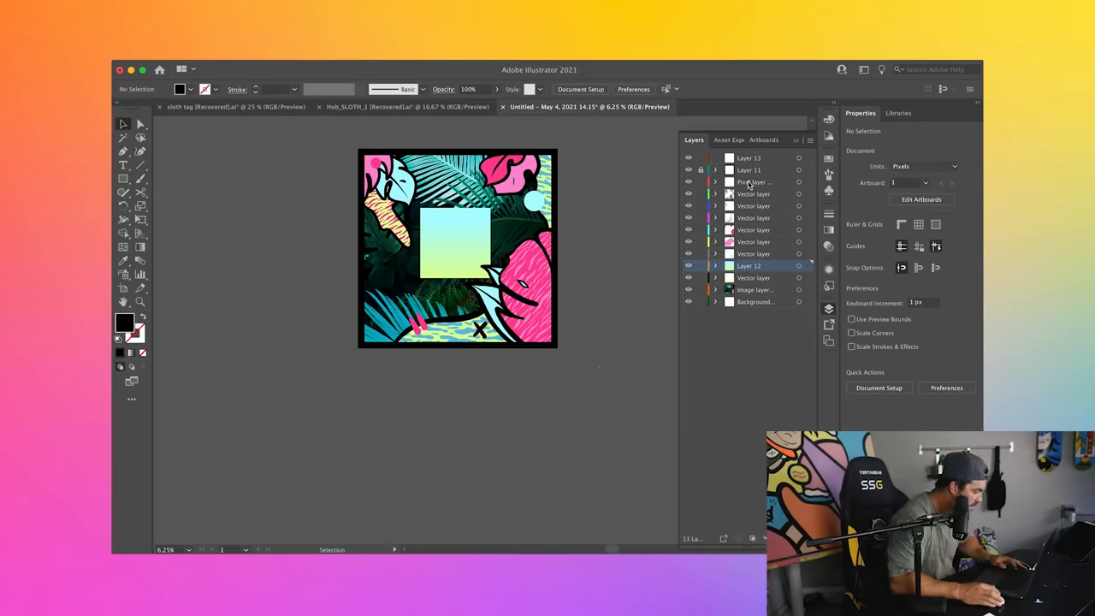
{"action": "left_click", "coordinate": [748, 157]}
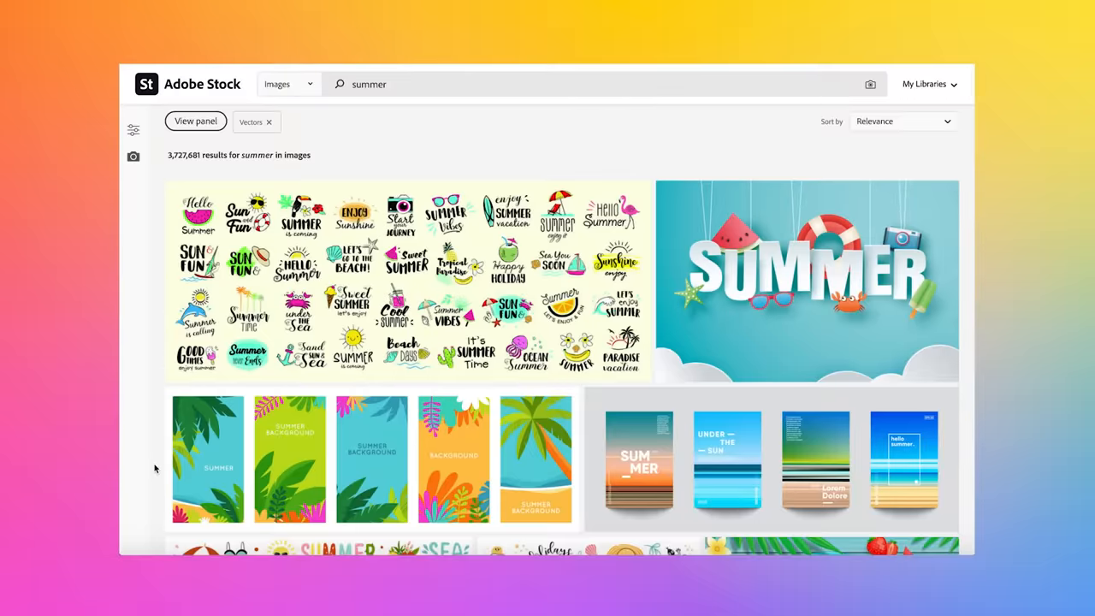
Scroll further down the vector-filtered 'summer' Adobe Stock results.
{"action": "scroll", "scroll_direction": "down", "scroll_amount": 3}
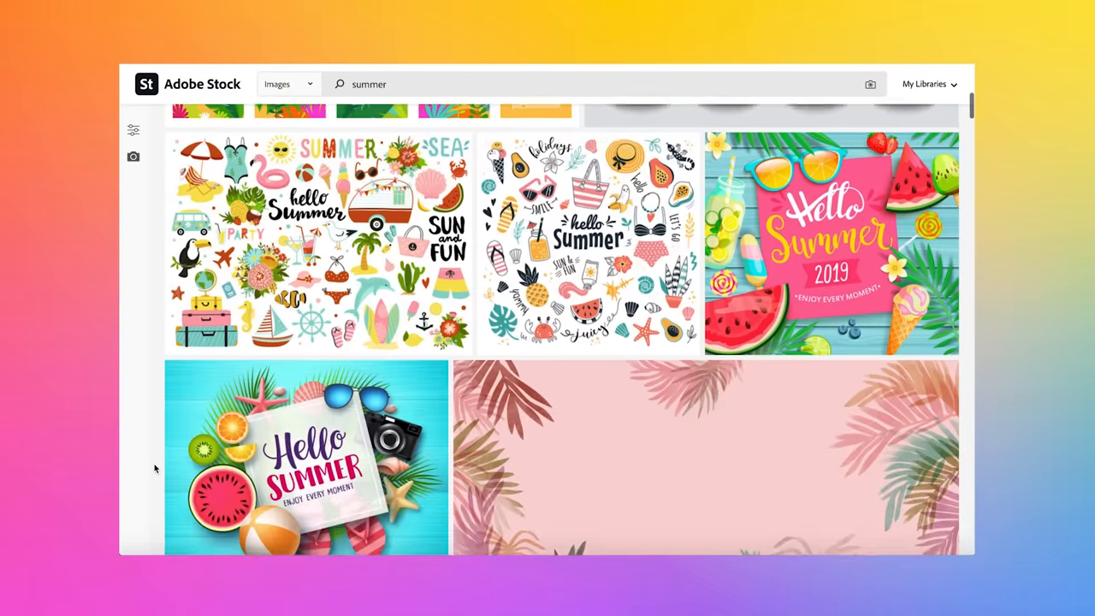